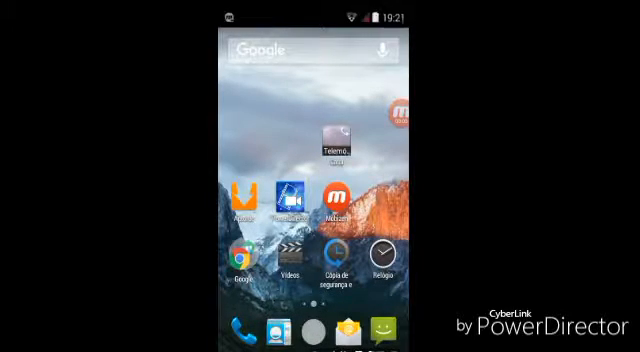
- Open the home screen folder holding the Videos, Vine and YouTube apps
left_click(320, 333)
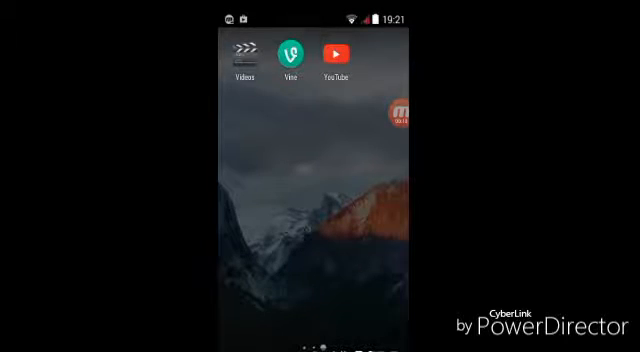
- Launch YouTube from its home screen icon to show the home feed
left_click(336, 50)
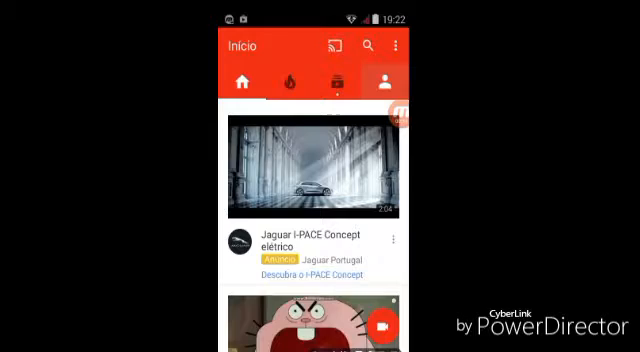
- Open the Account tab and choose 'Os meus vídeos'
left_click(397, 78)
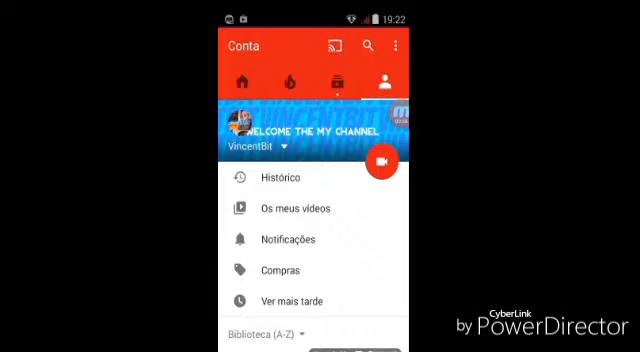
left_click(290, 208)
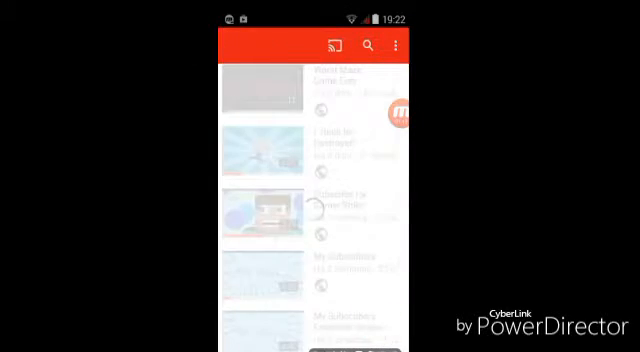
- Open the VincentBit channel page and switch to its VÍDEOS tab
left_click(393, 82)
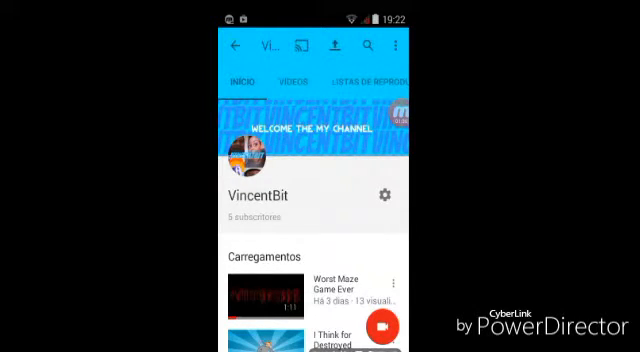
scroll("left", 3)
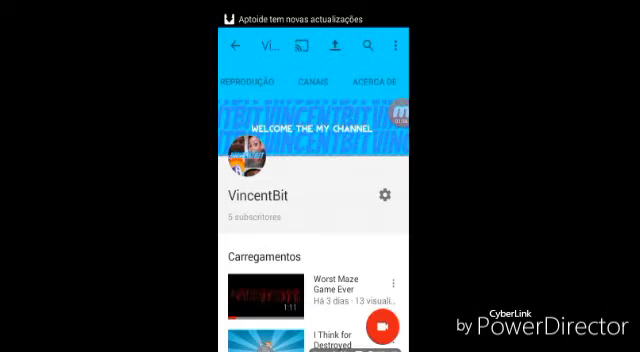
scroll("down", 3)
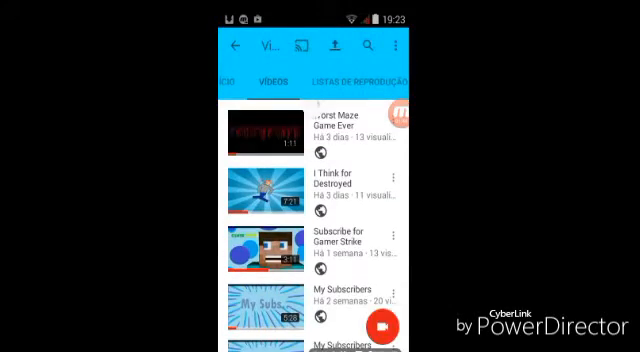
- Scroll through VincentBit's uploads, then return to the channel's INÍCIO section
scroll("down", 3)
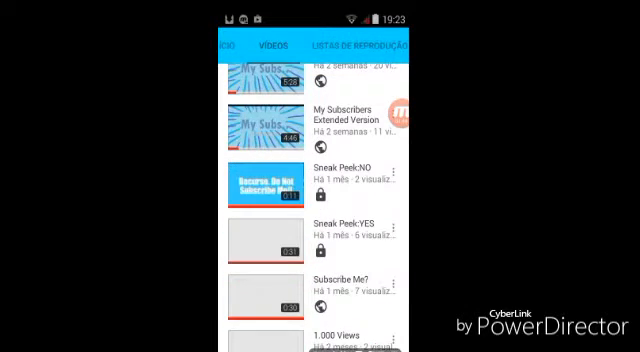
scroll("down", 3)
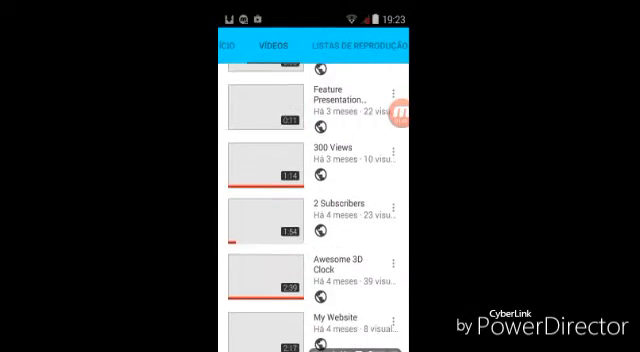
scroll("down", 3)
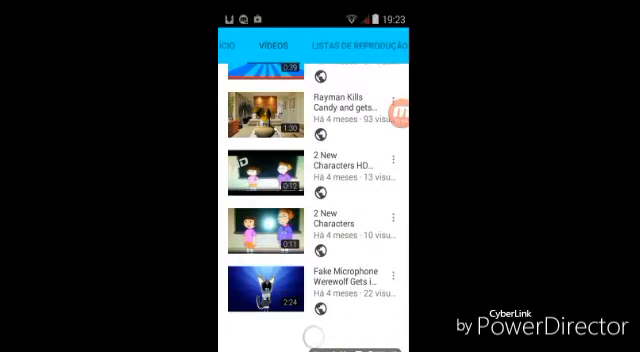
scroll("down", 3)
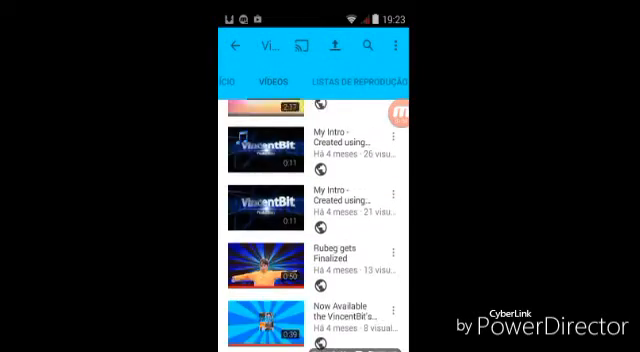
scroll("down", 3)
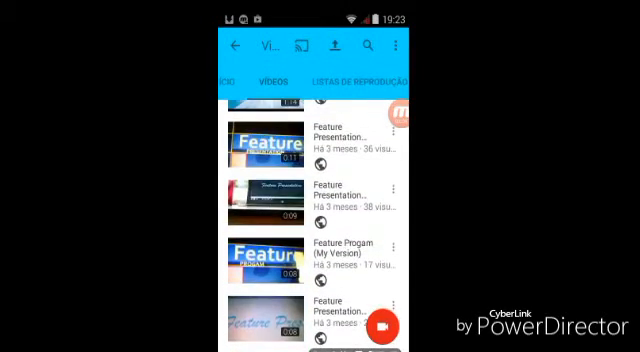
scroll("up", 3)
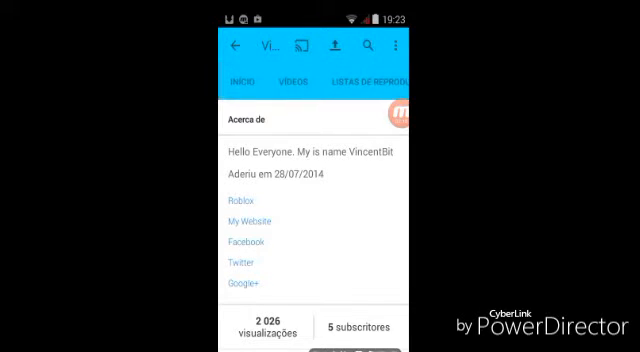
left_click(281, 86)
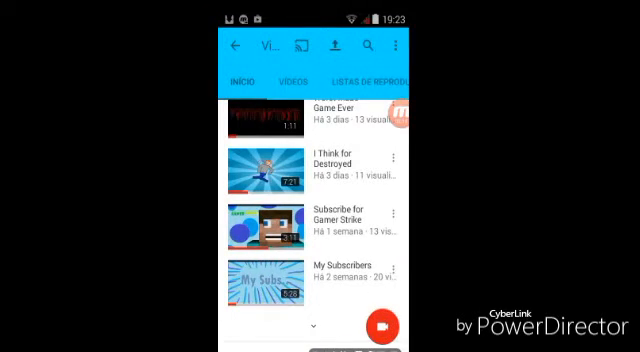